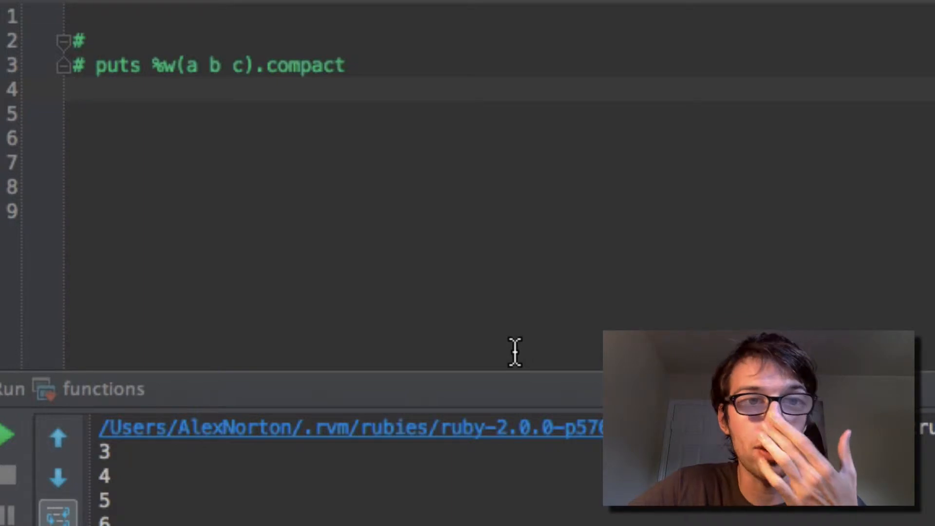
Step: Define calc = lambda { |x, y| x * y } on line 4
type("calc")
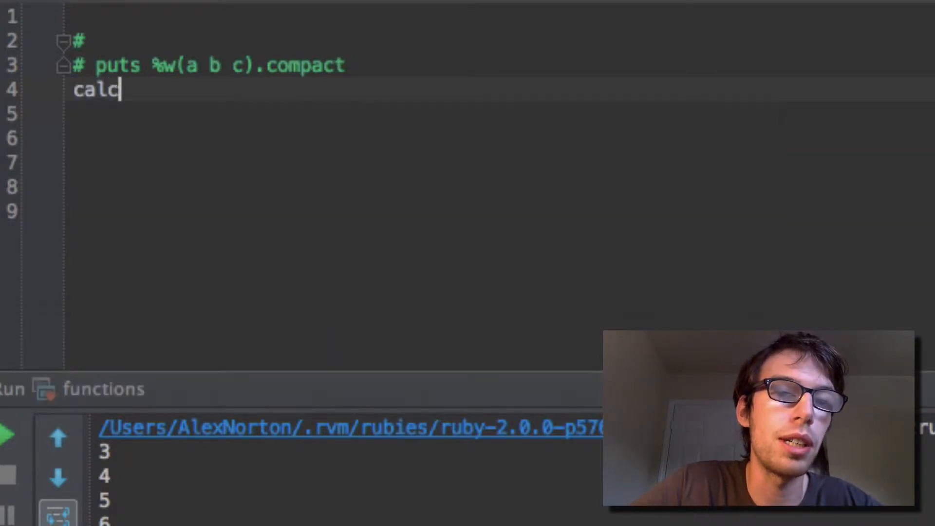
type("=")
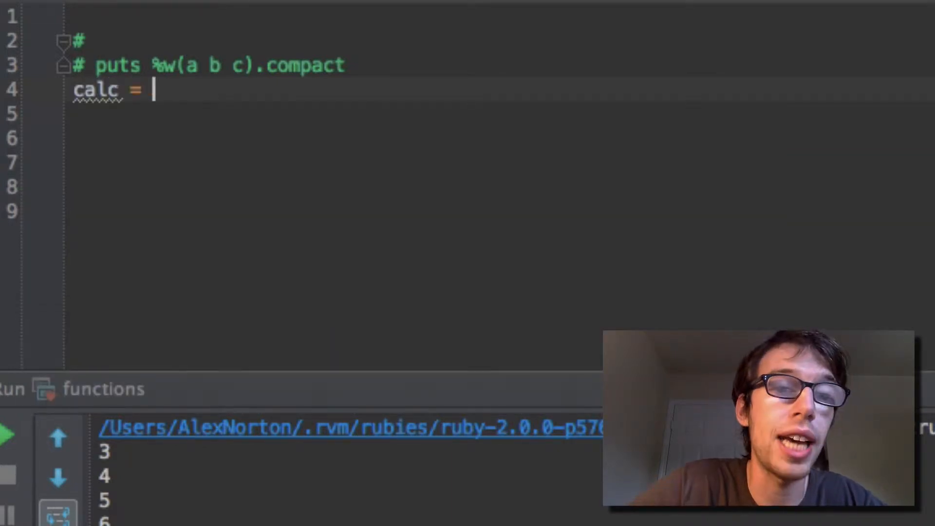
type("lambda")
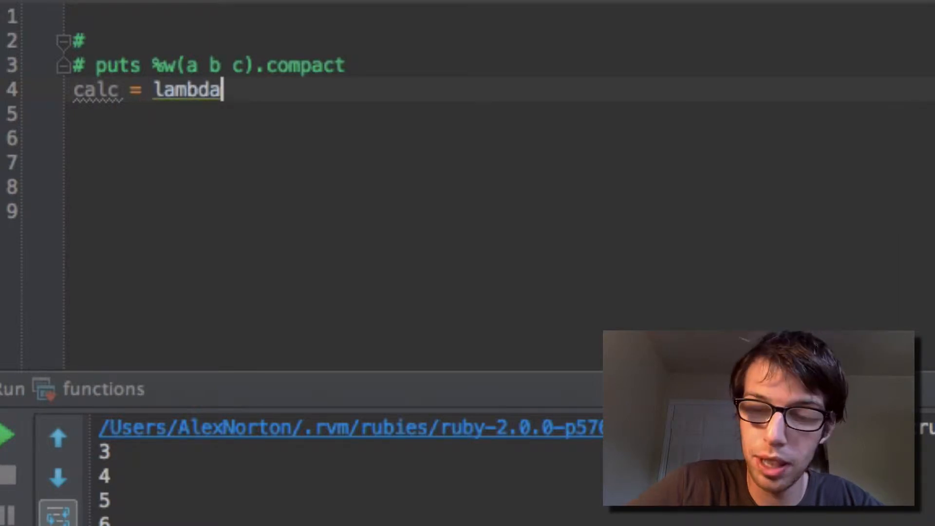
type("{ | }")
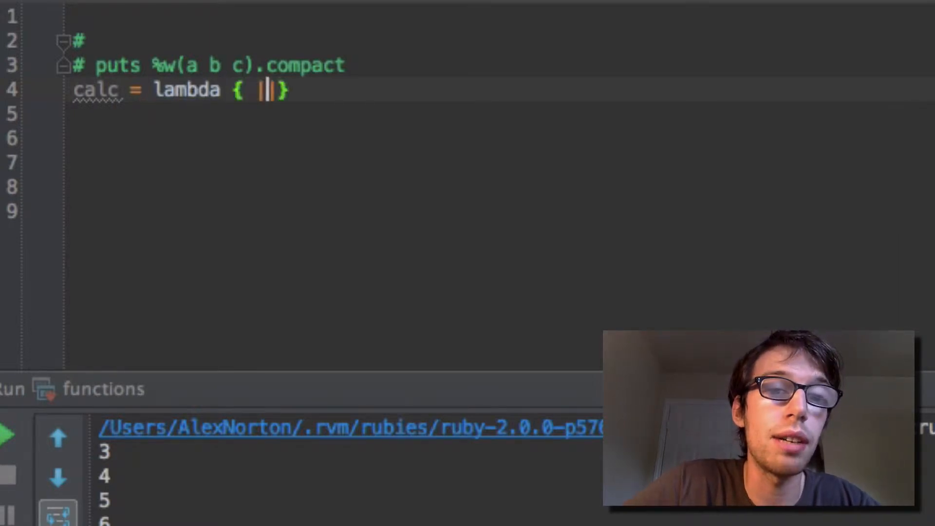
type("x, y")
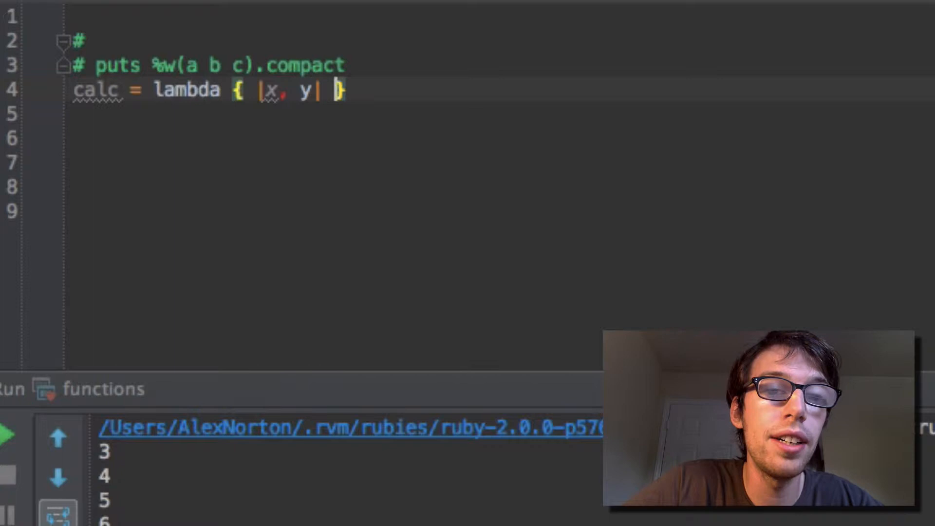
type("x")
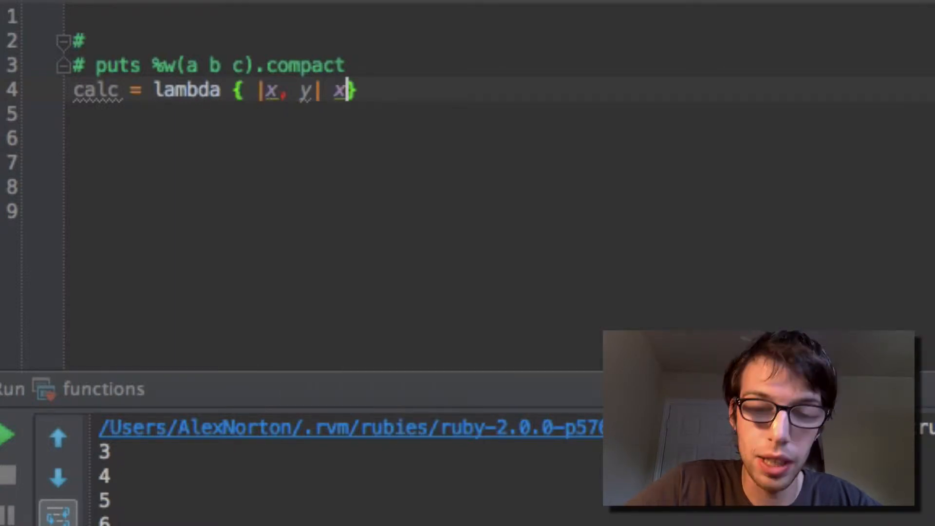
type("* f")
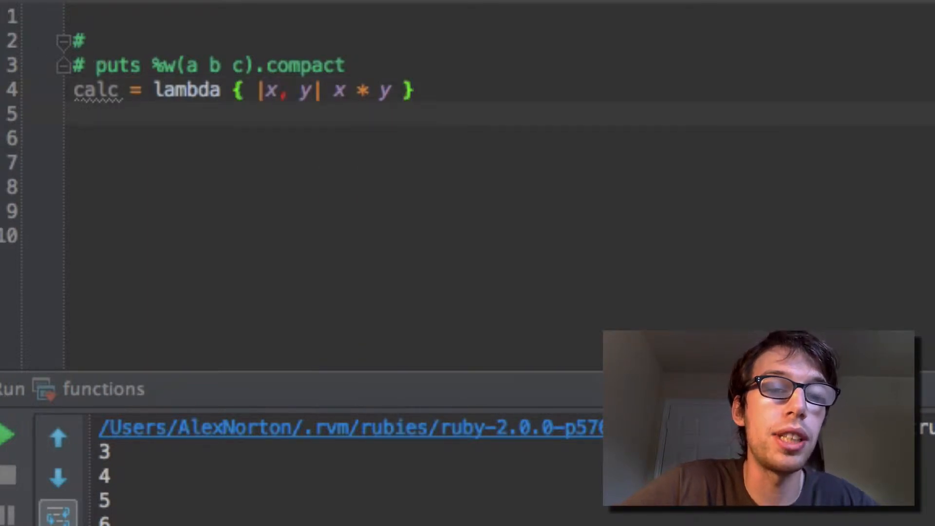
Step: Test puts calc.call(2, 3) to confirm it prints 6, then remove that line
type("calc")
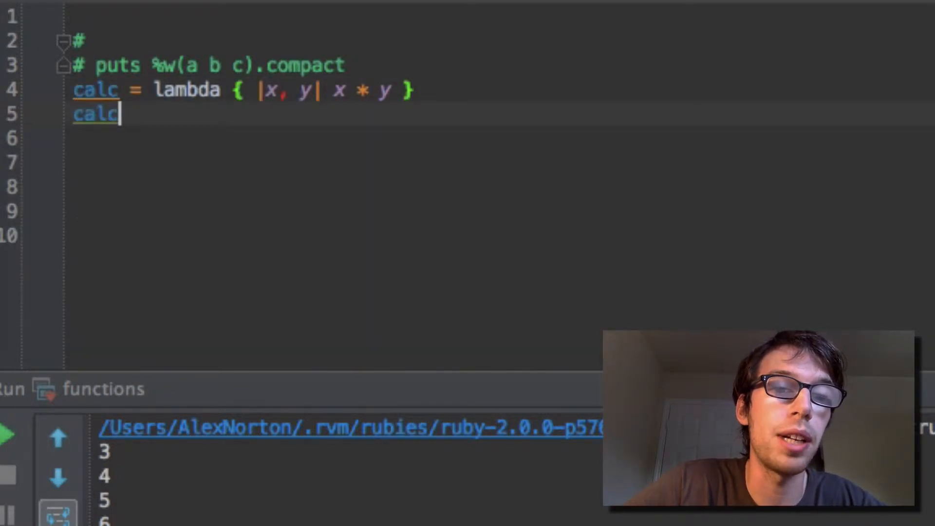
type("putsk")
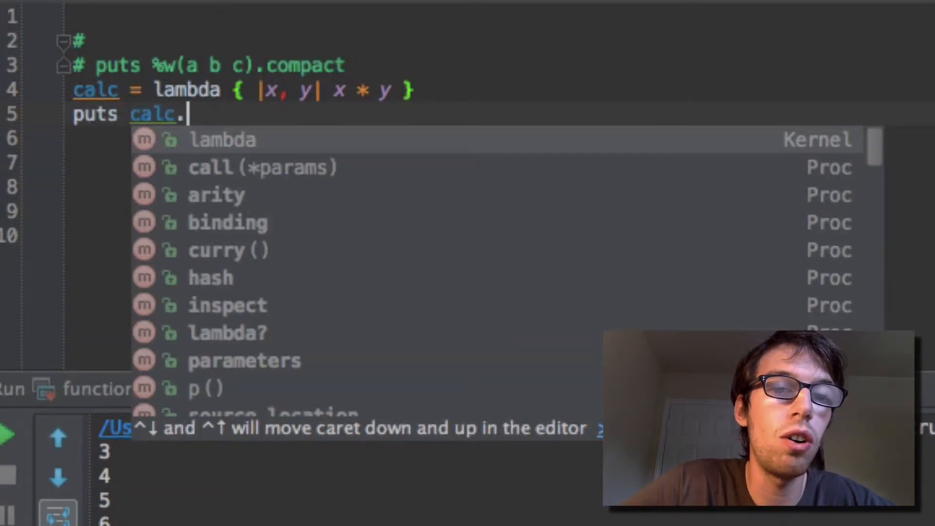
type("call(2,")
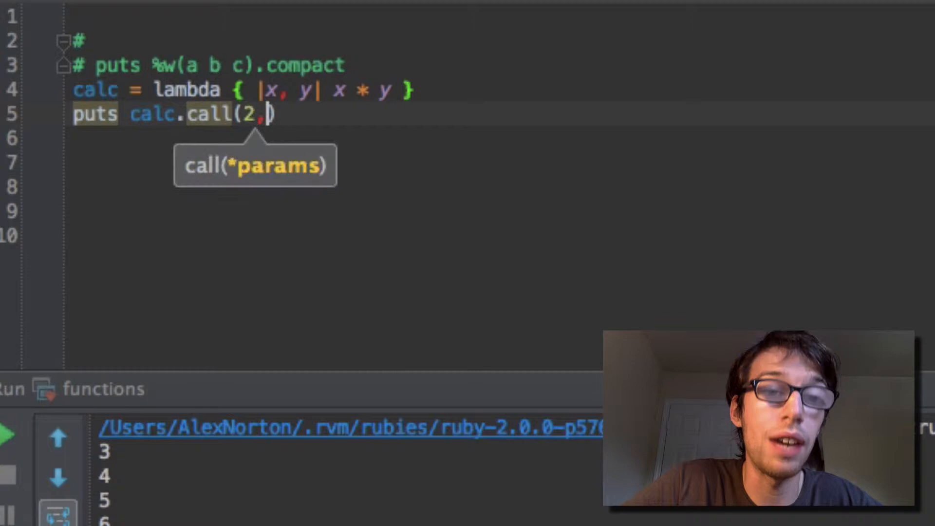
type("3")
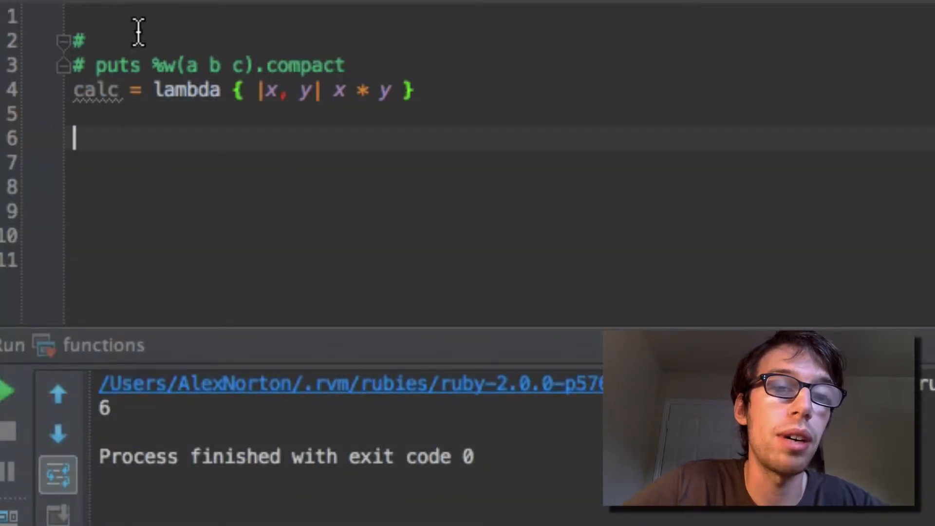
Step: Add line 6 (1..10).inject(&calc), passing calc as a block
type("(1")
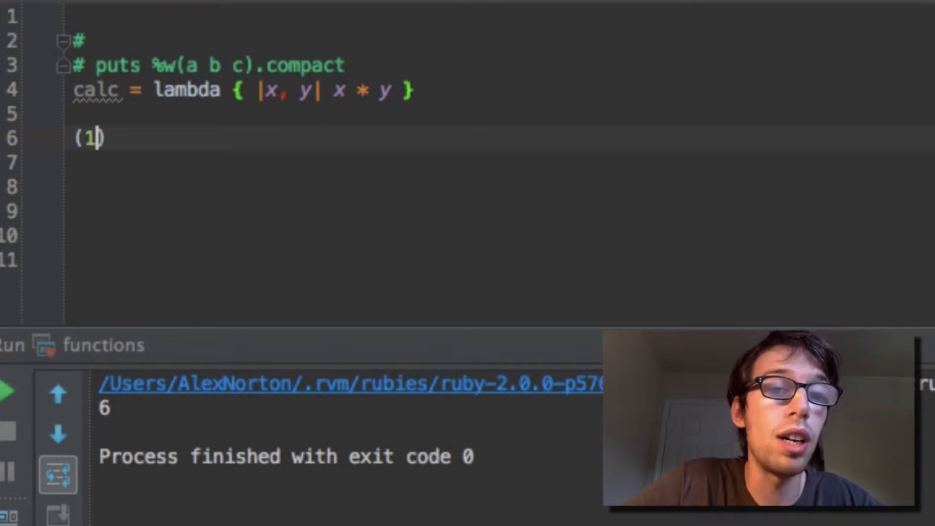
type("..")
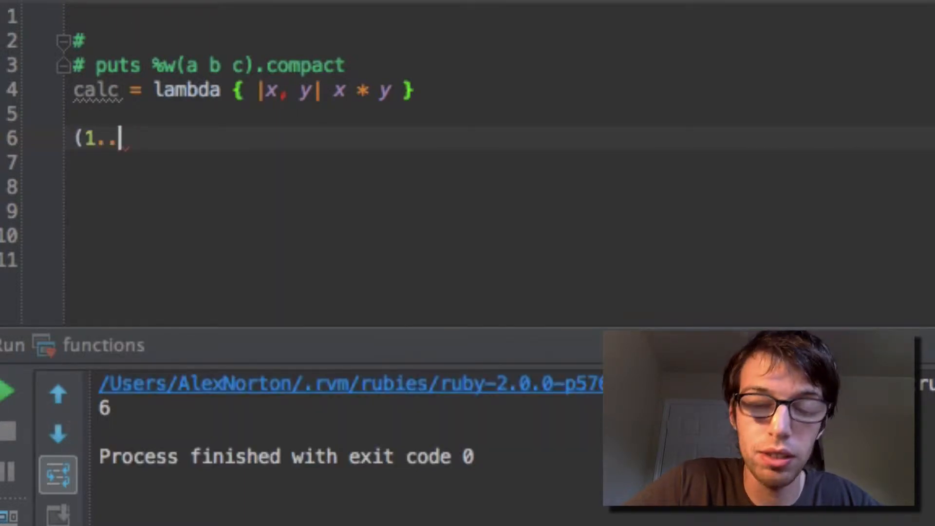
type("10).inject")
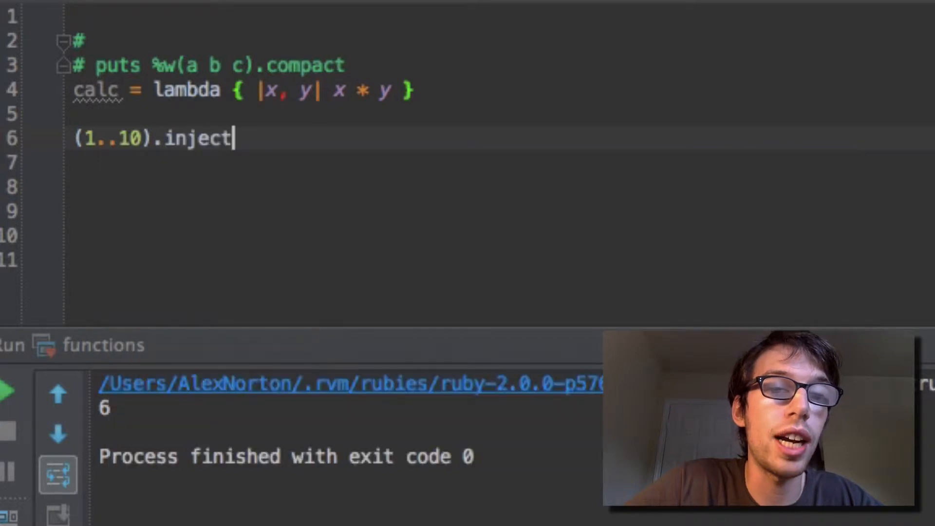
type("(c")
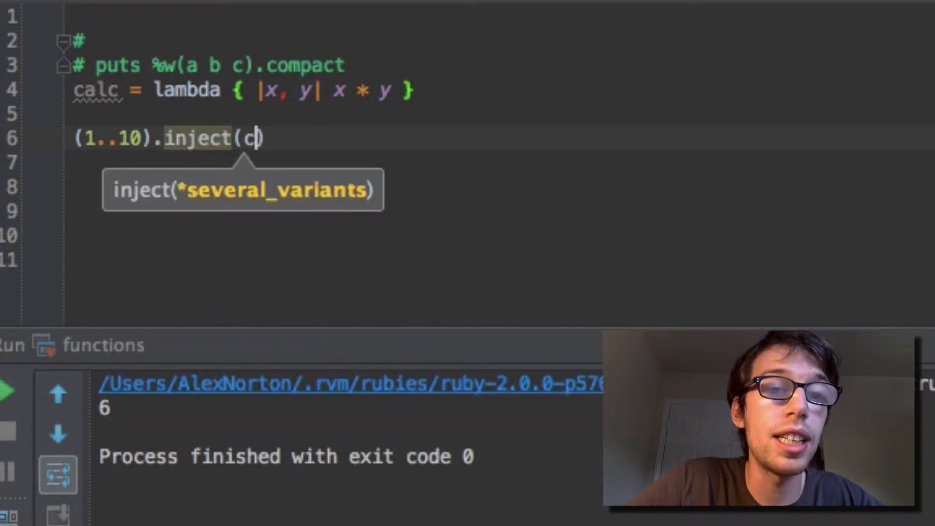
type("alc")
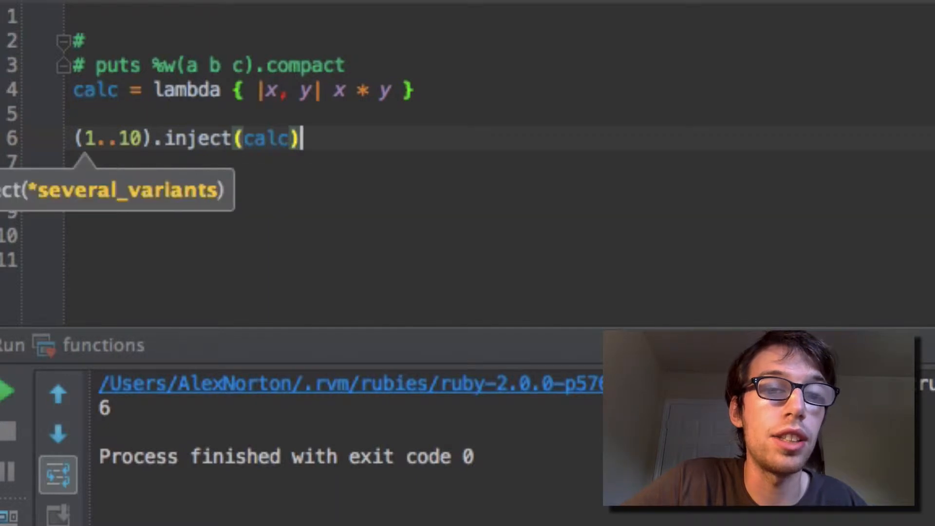
left_click(418, 90)
type("&")
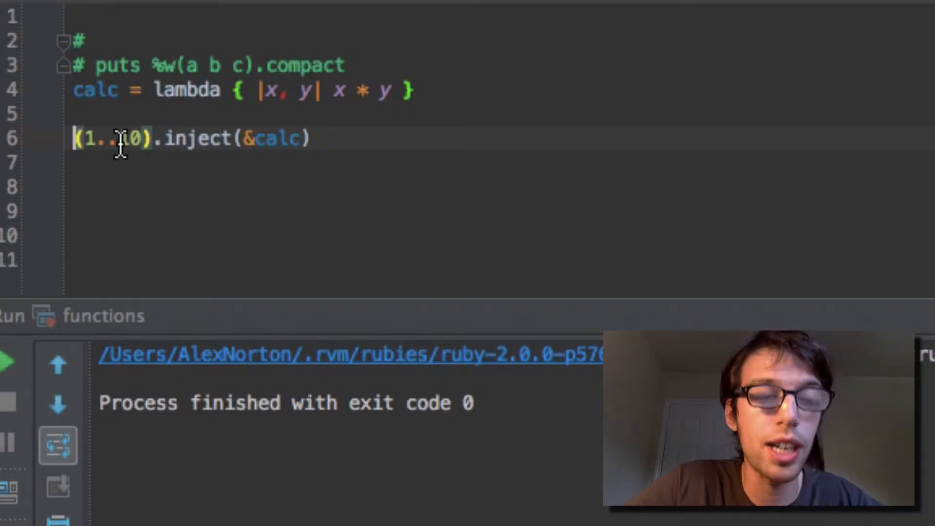
Step: Wrap the inject line in puts so the run prints 3628800
type("puts")
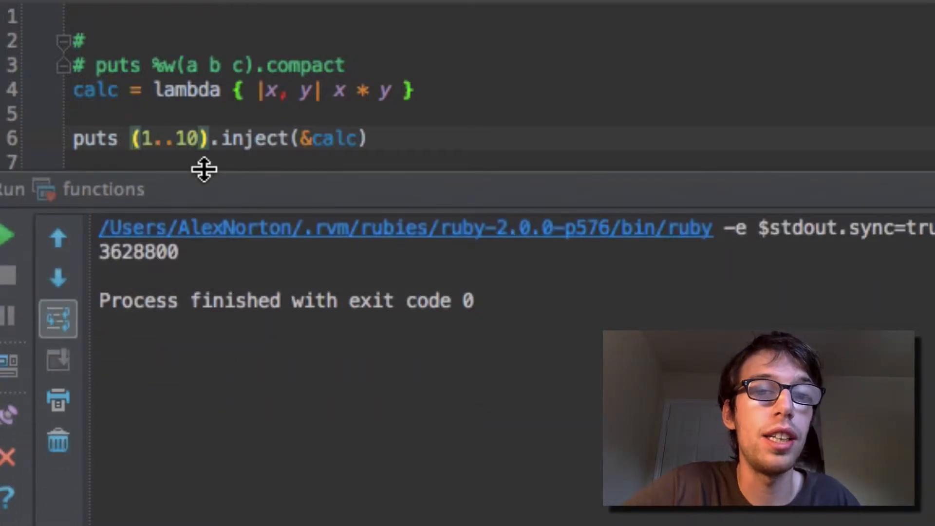
mouse_move(238, 137)
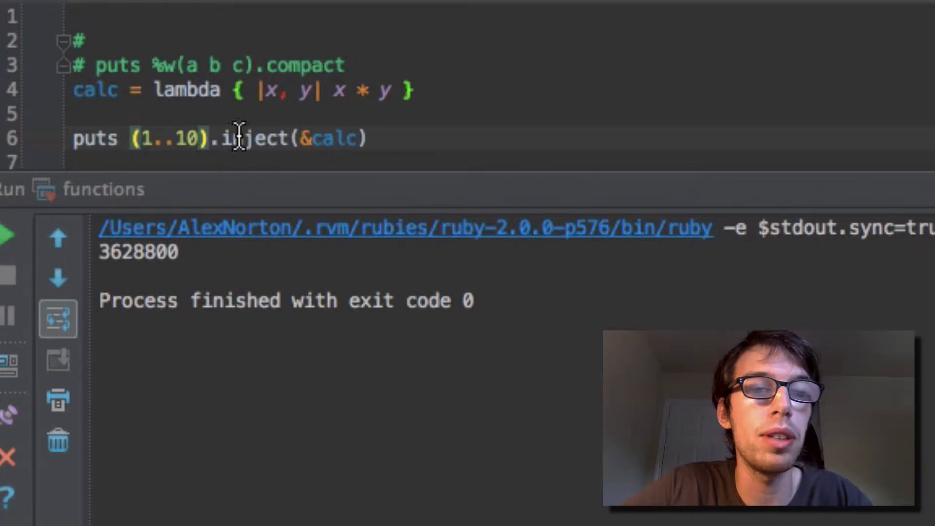
mouse_move(271, 91)
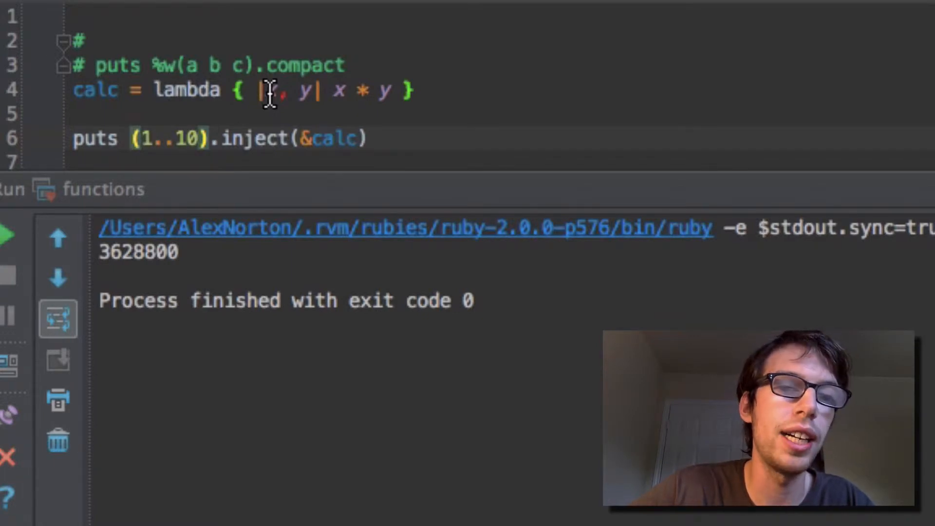
mouse_move(289, 170)
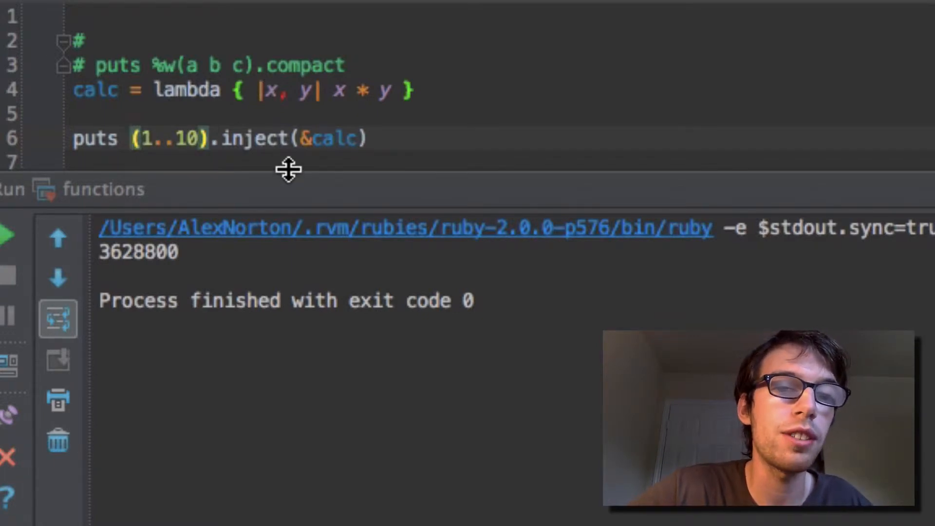
left_click_drag(288, 170, 288, 202)
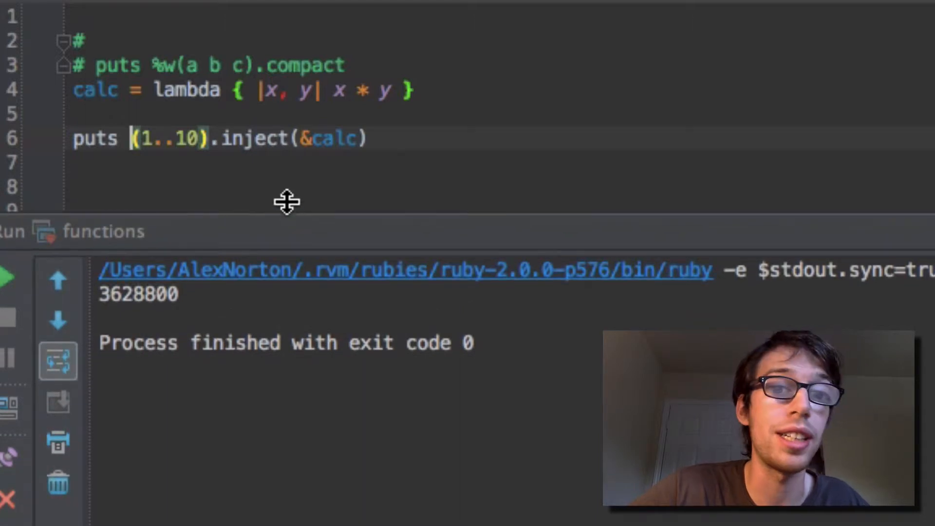
double_click(335, 139)
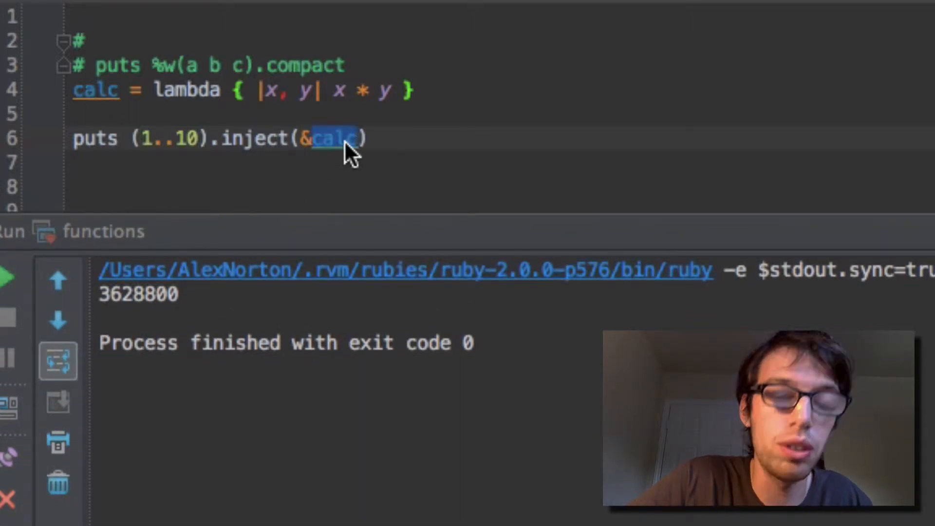
type(":*")
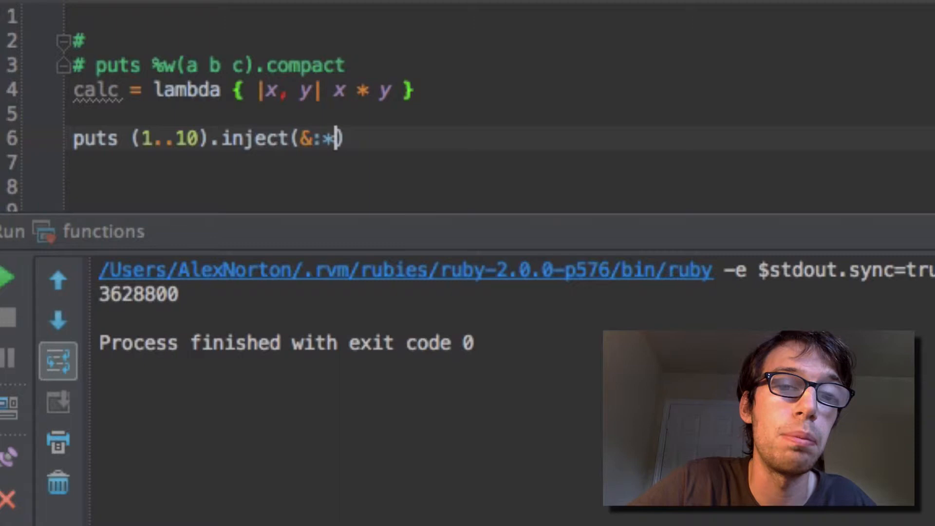
mouse_move(332, 215)
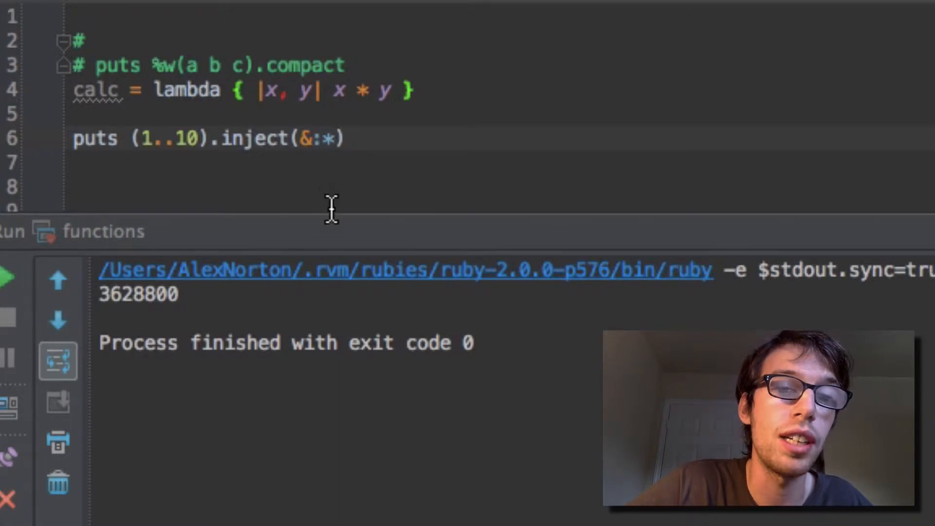
left_click_drag(322, 214, 322, 162)
type("calc")
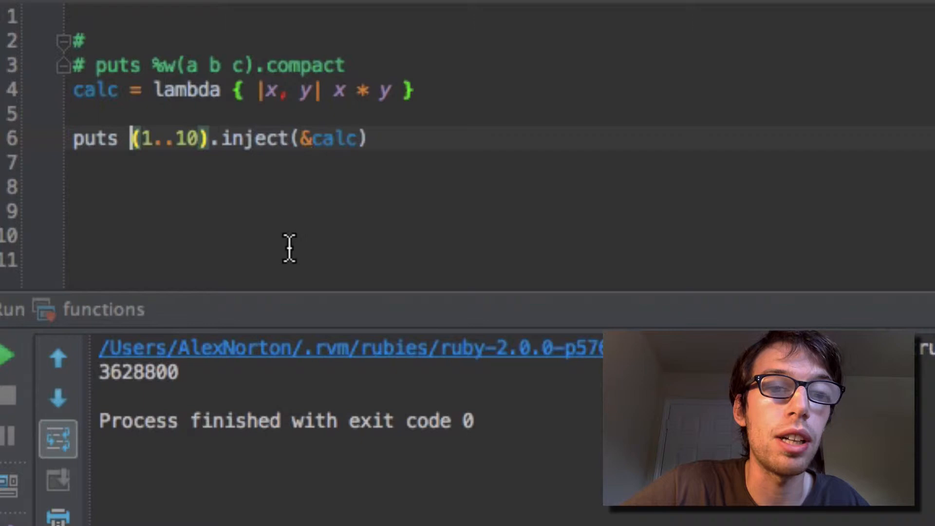
Step: Replace inject with map and change calc to { |x| x + 2 }
type("map")
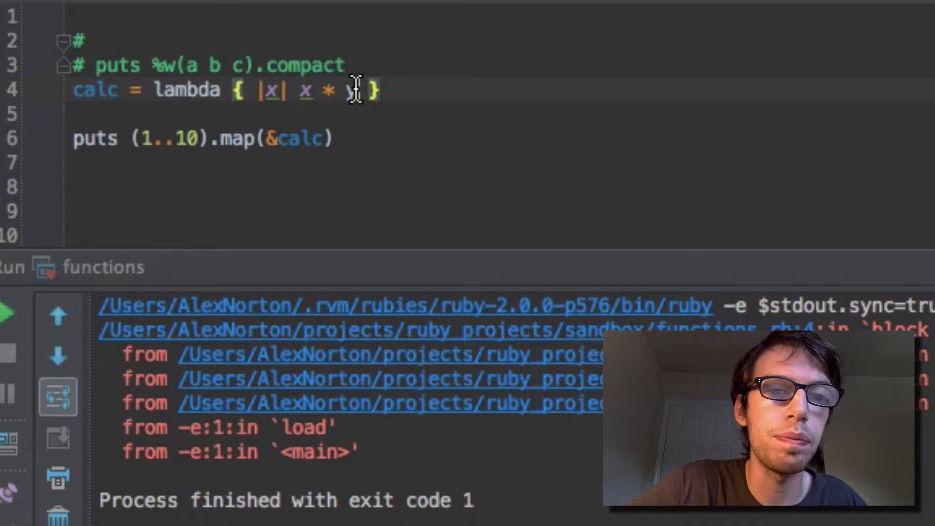
type("+")
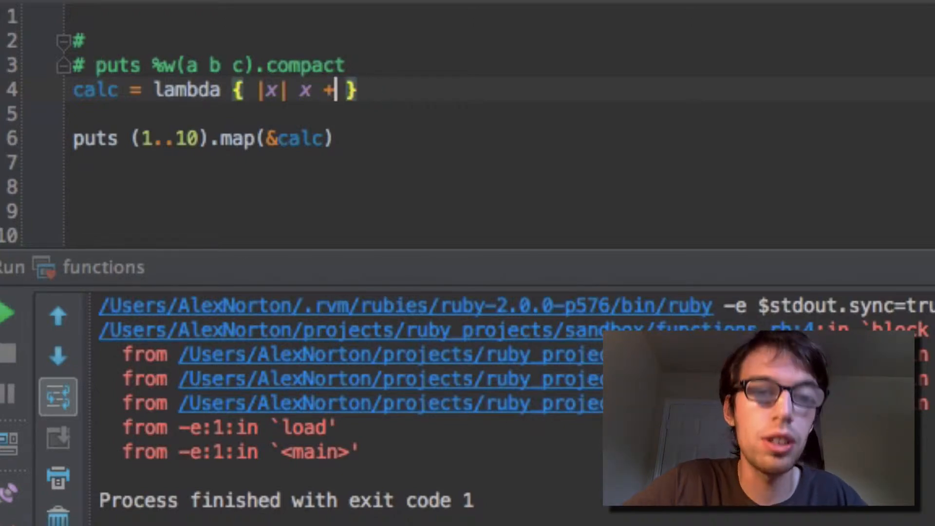
type("2")
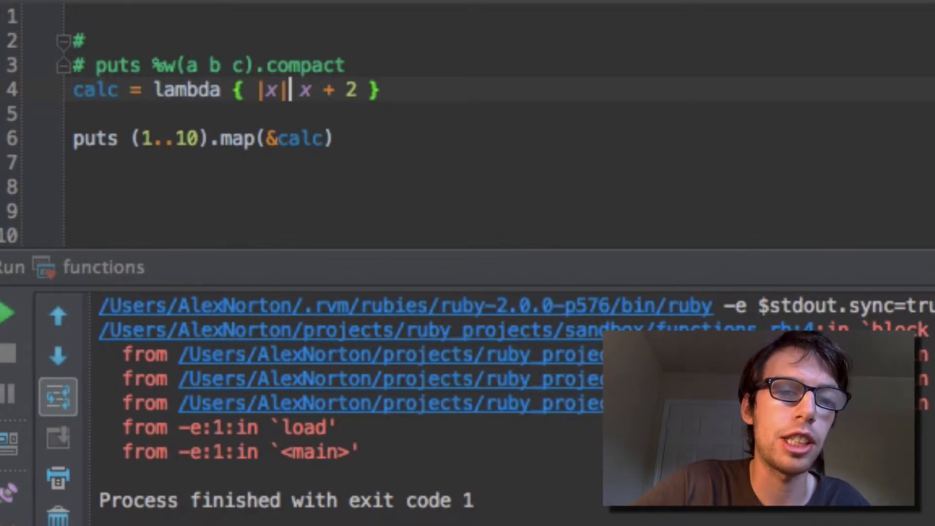
Step: Rerun functions.rb and resize the output panel to read the mapped values
left_click(8, 313)
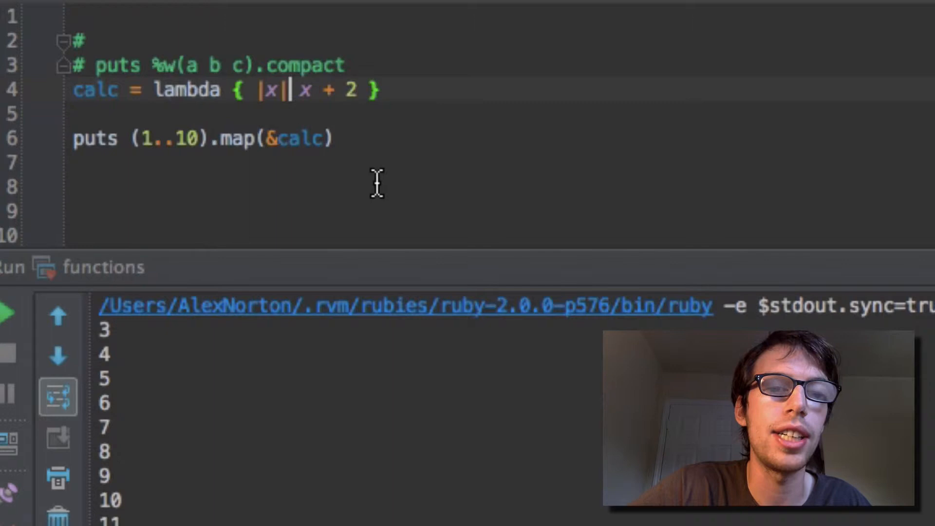
mouse_move(374, 266)
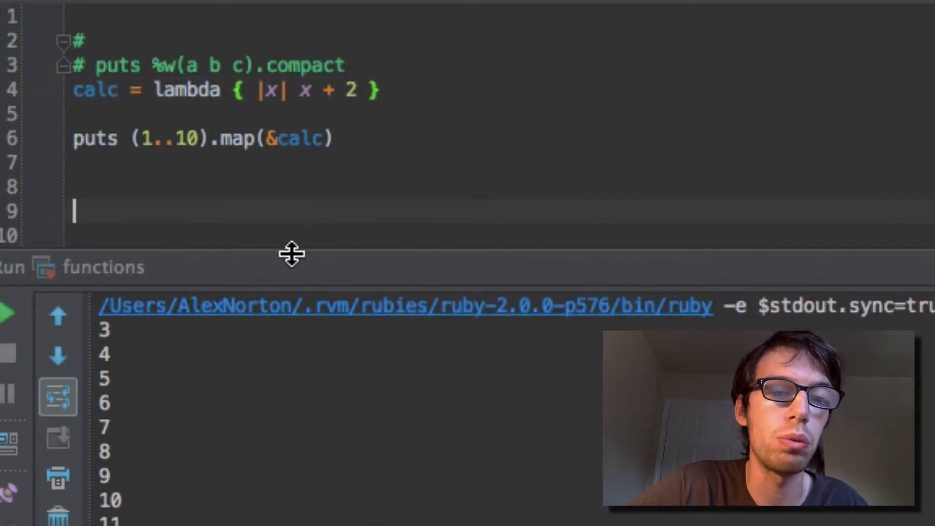
left_click_drag(292, 253, 292, 155)
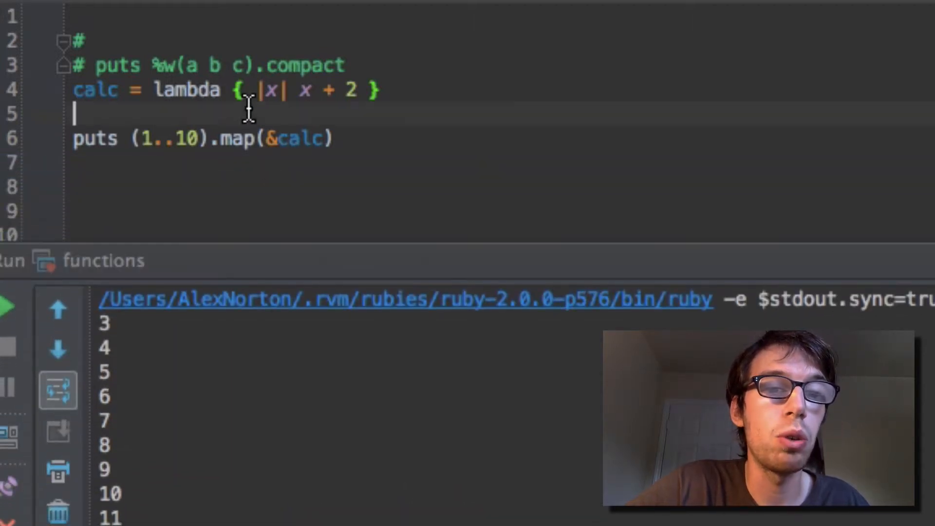
Step: Add calculate = ->(x) { x + 3 }, map with &calculate, and run the script
type("calculate = ->(")
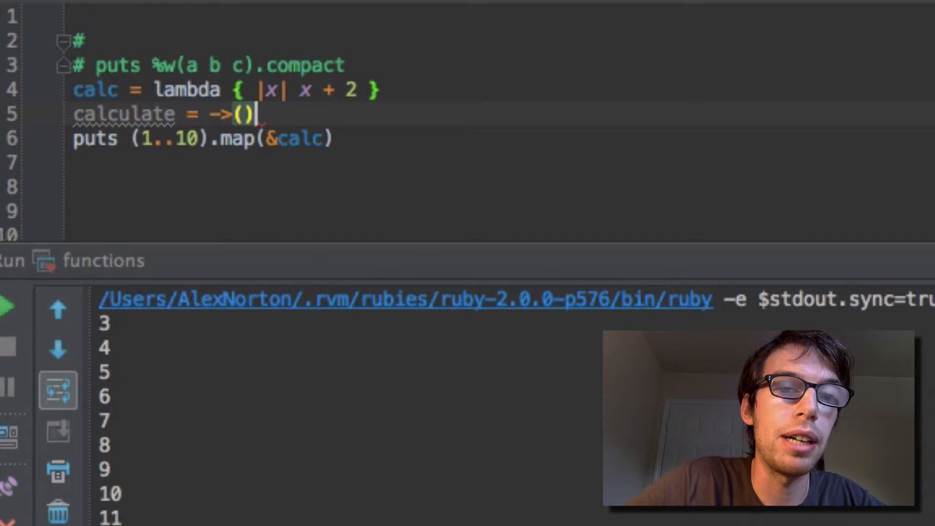
type("{}")
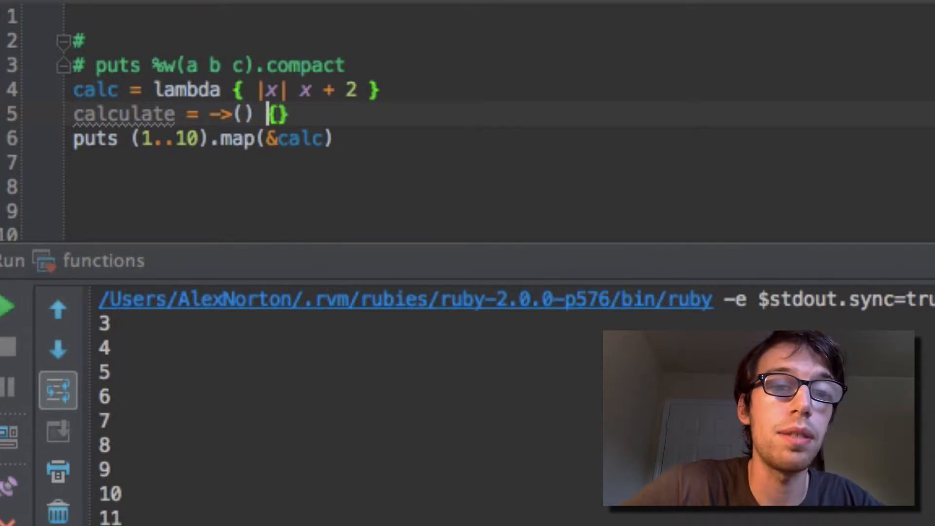
type("x")
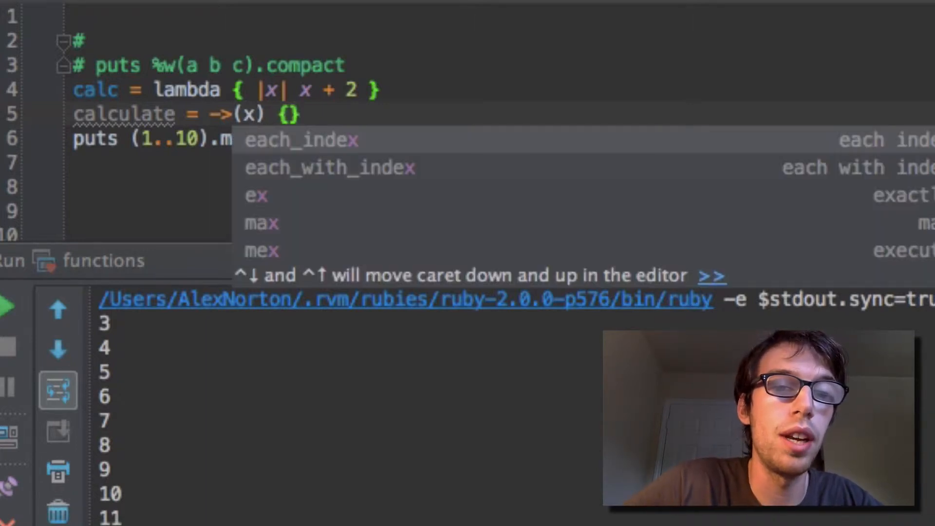
type("xa")
left_click(505, 114)
type(" x + 2 ")
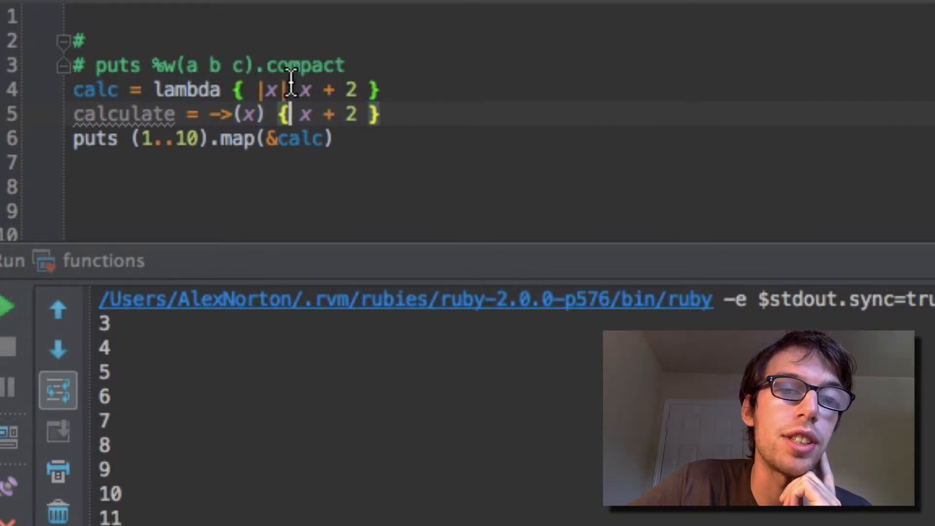
mouse_move(412, 84)
type("ulate")
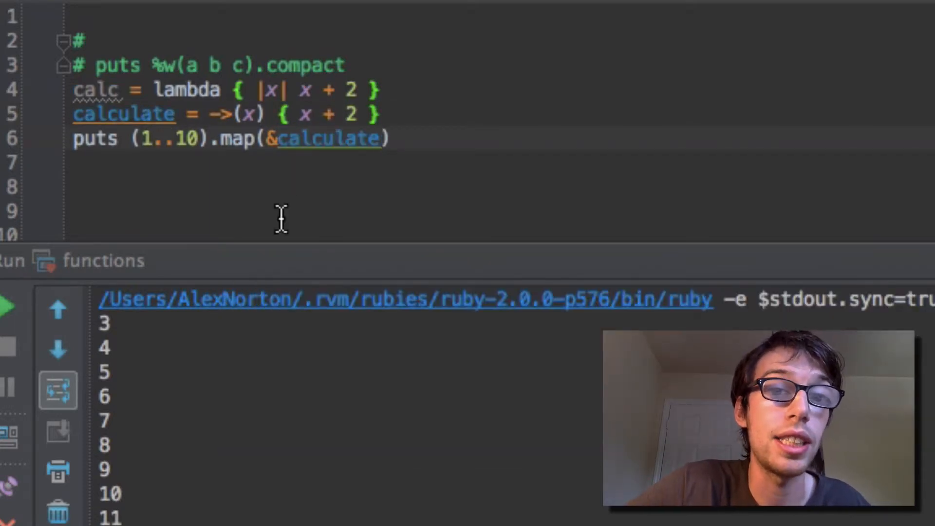
key("backspace")
type("3")
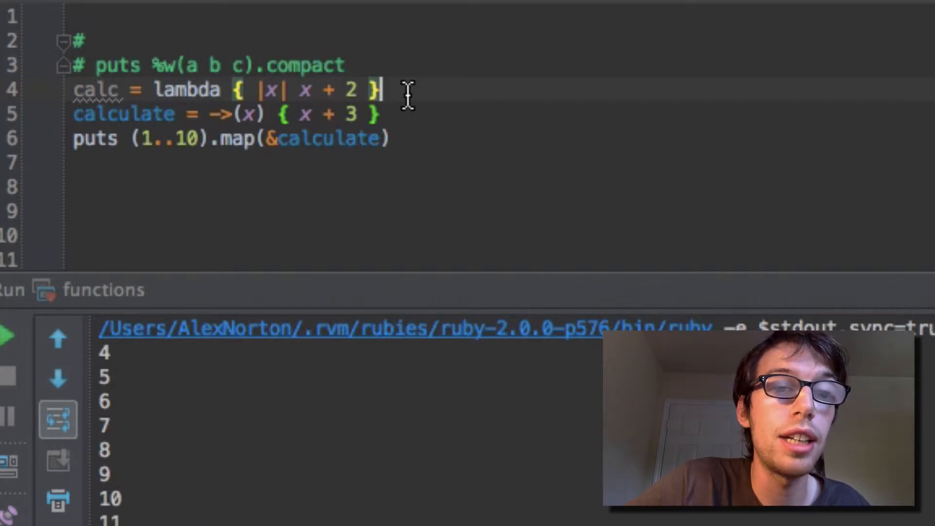
Step: Turn calc into Proc.new with |x, y|, remove calculate, and map with &calc
double_click(185, 90)
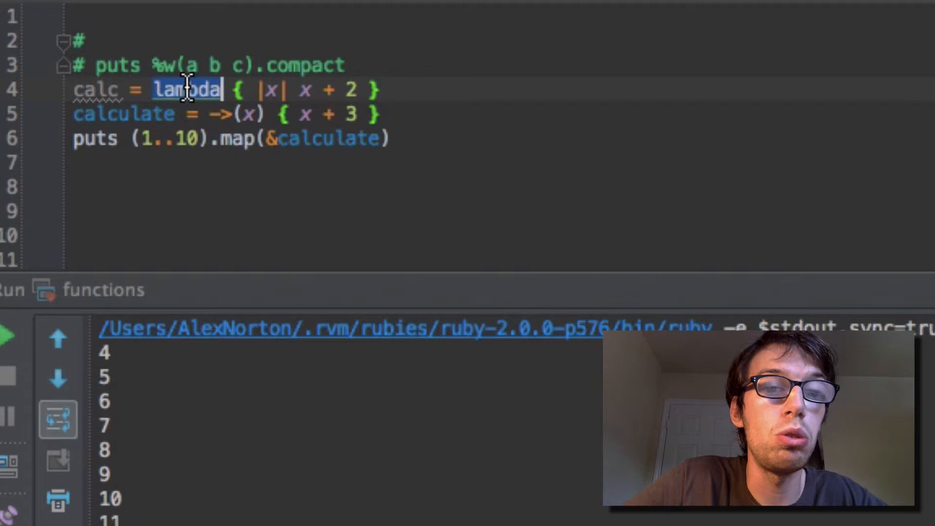
type("Proc")
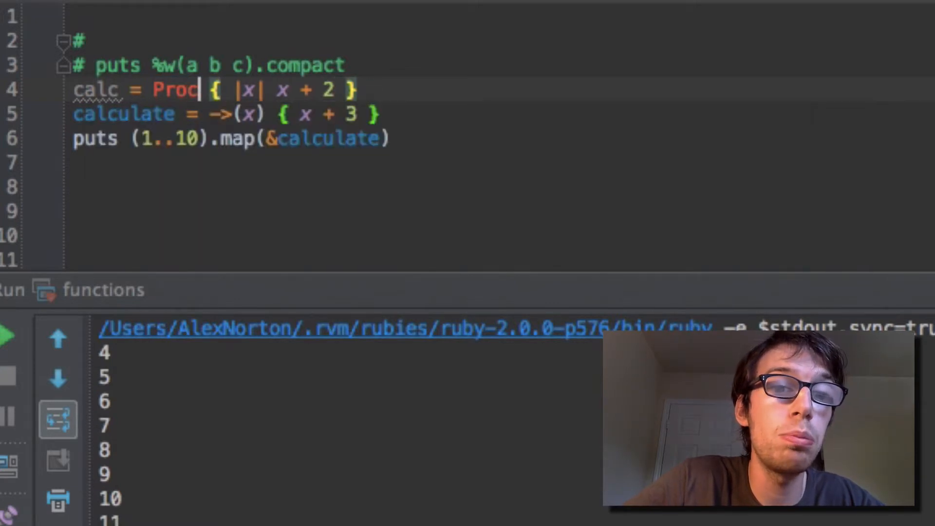
type(".new")
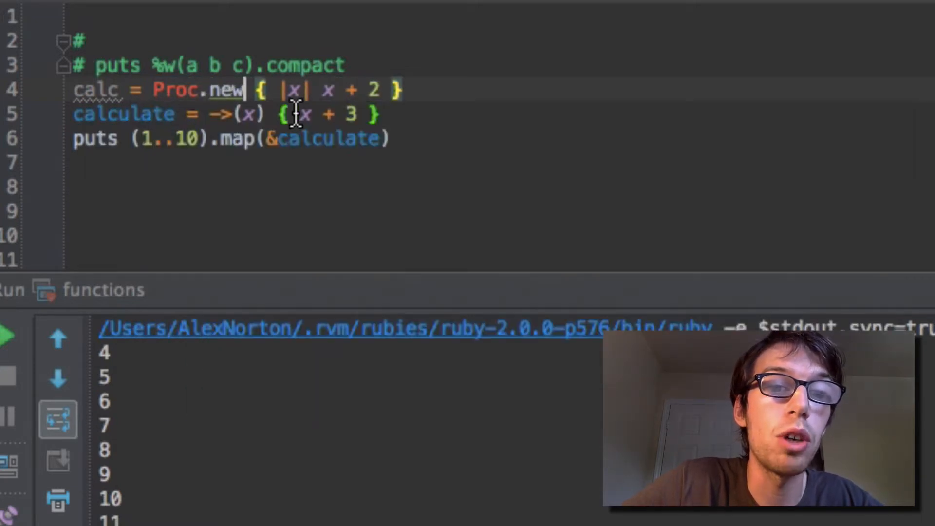
type(",y")
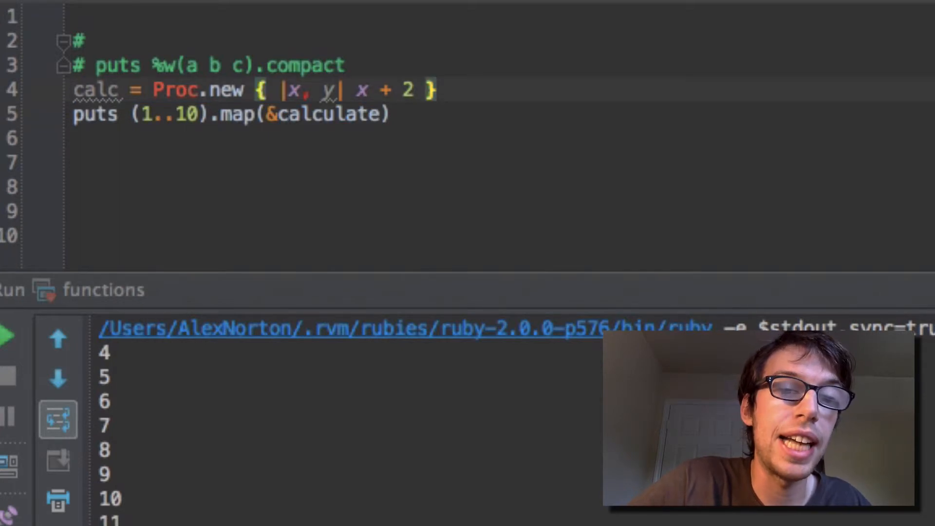
left_click(9, 336)
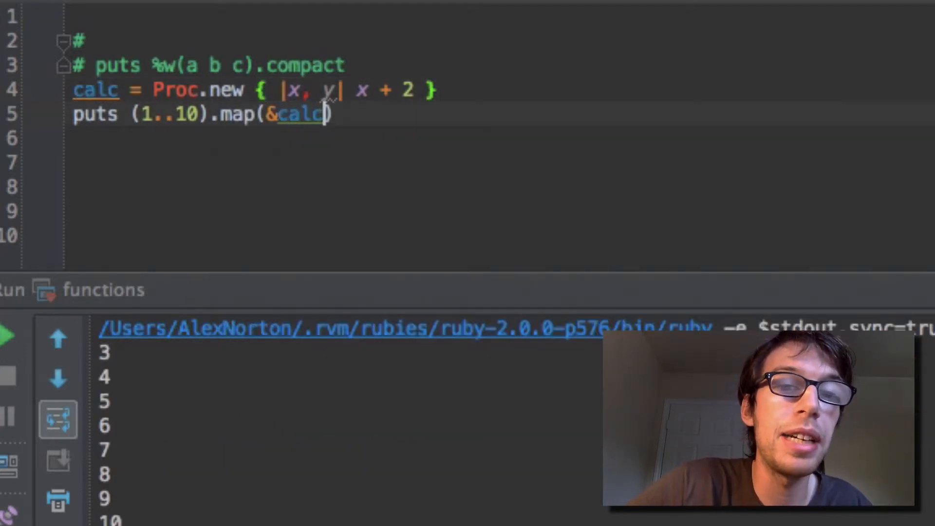
mouse_move(279, 268)
type("y")
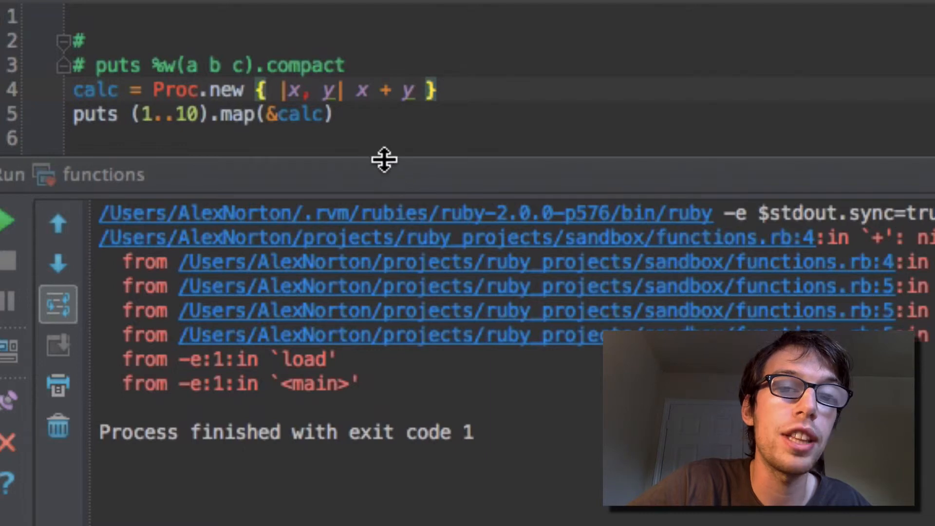
Step: Drag the Run panel divider up and back down to read the error output
left_click_drag(384, 160, 383, 79)
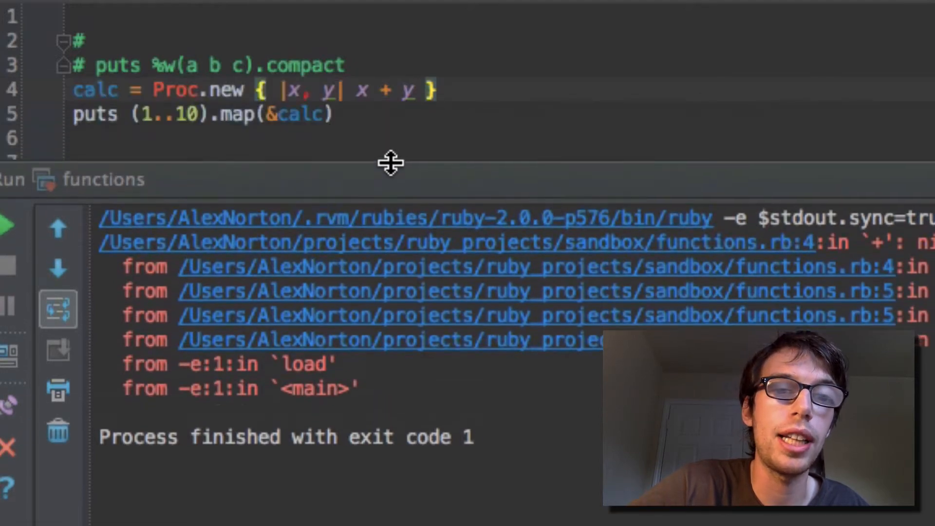
left_click_drag(390, 163, 391, 195)
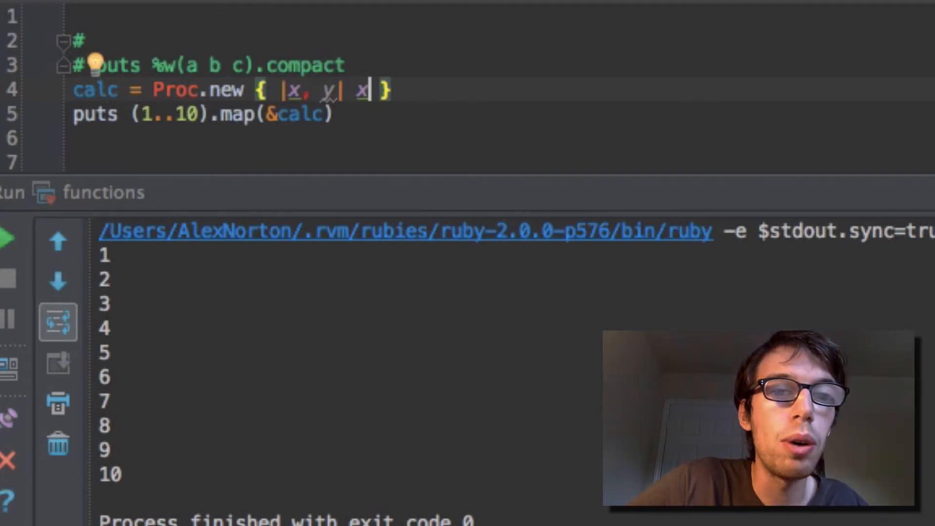
Step: Insert puts calc.call(111) above the map line and shrink the output panel
type("calc.call(")
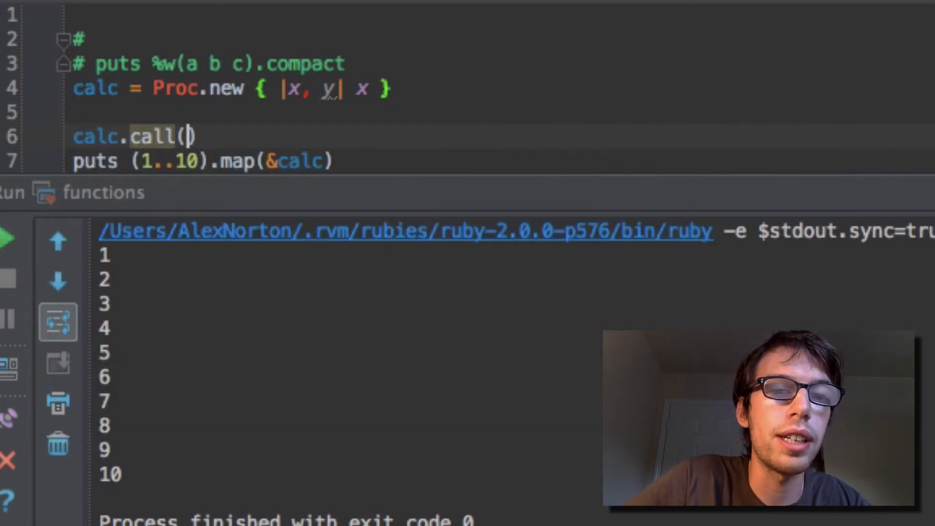
type("1")
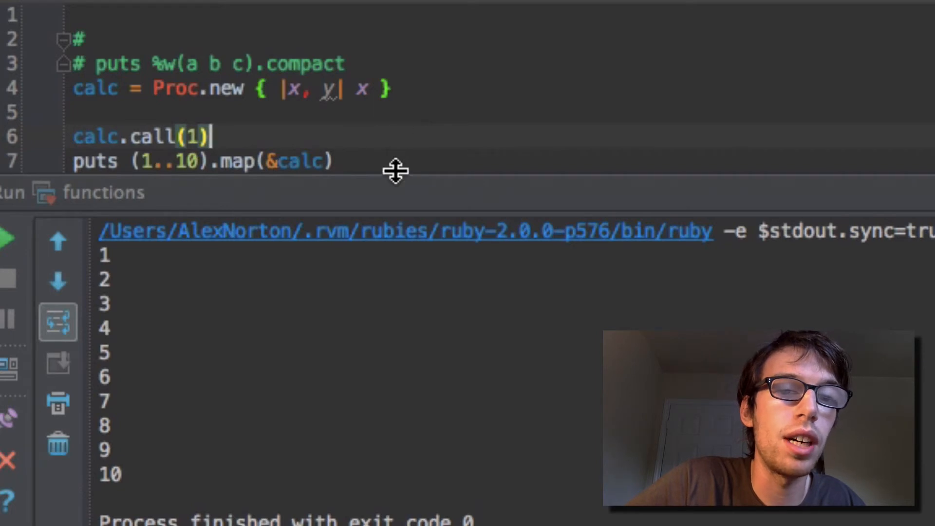
type("puts")
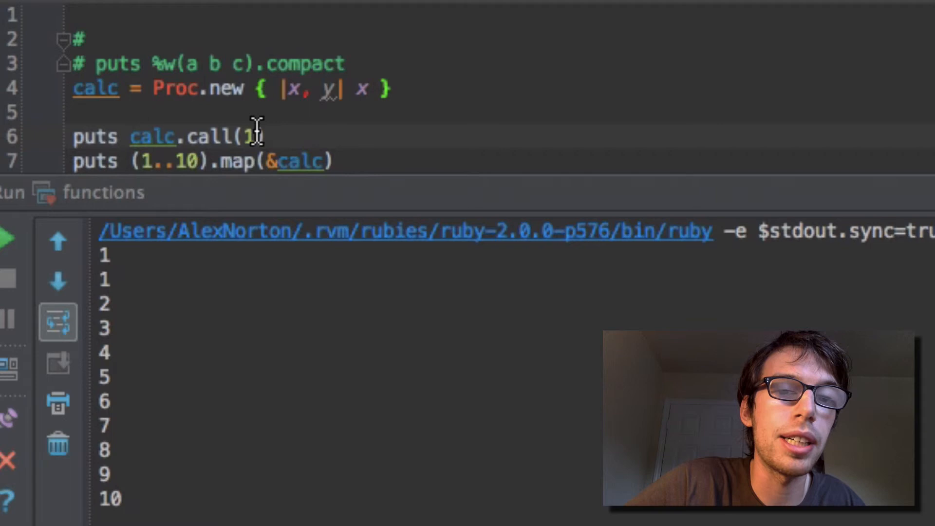
type("11")
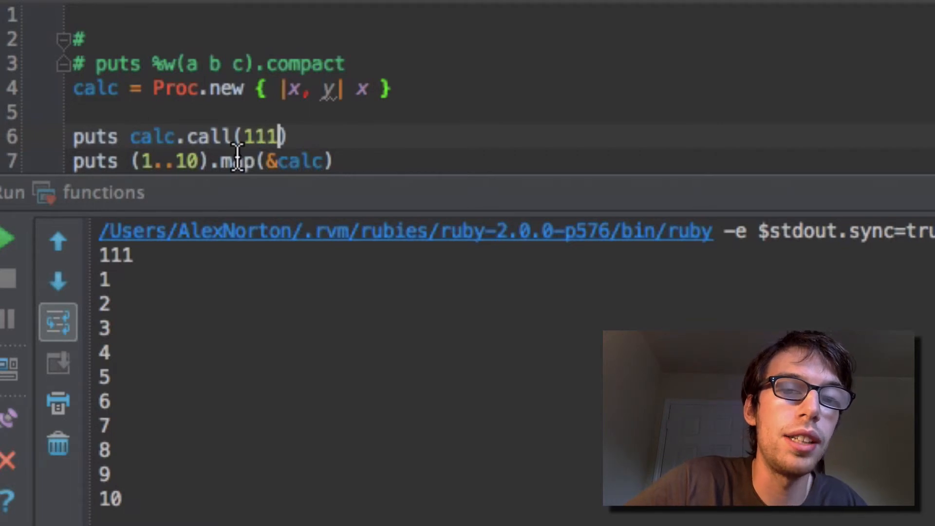
left_click_drag(226, 178, 226, 110)
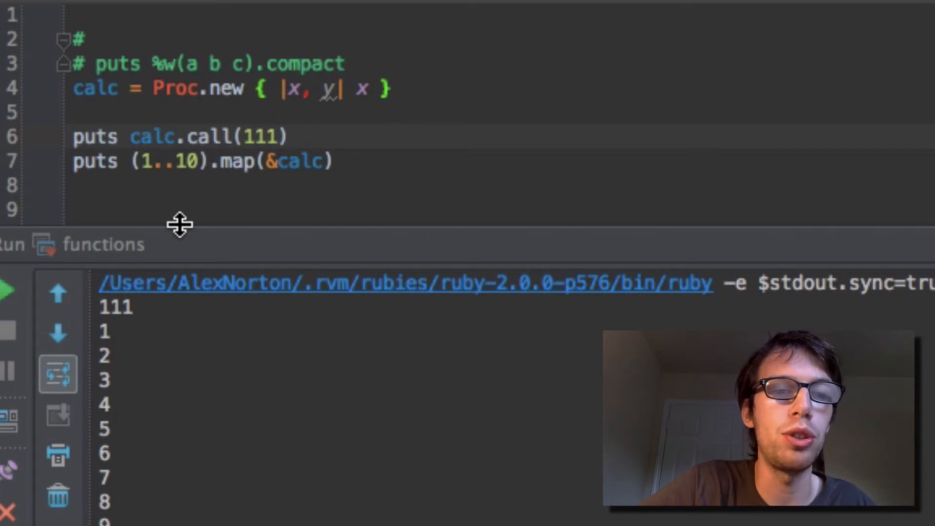
mouse_move(283, 182)
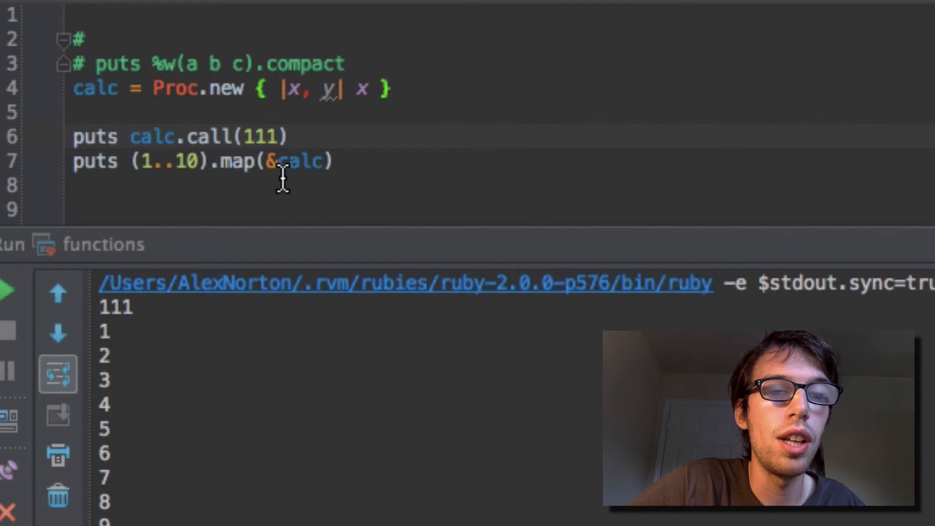
Step: Remove and restore the & before calc in the map call, then rerun the script
key("Backspace")
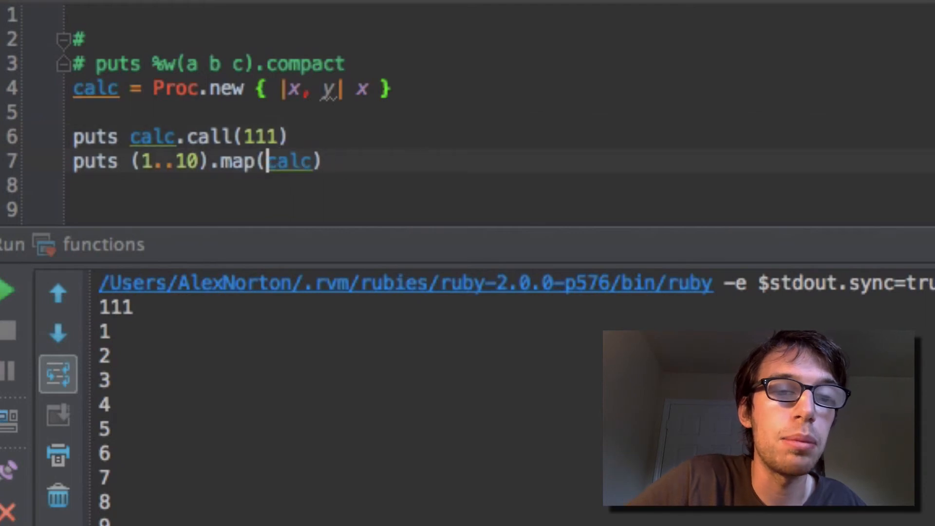
type("&")
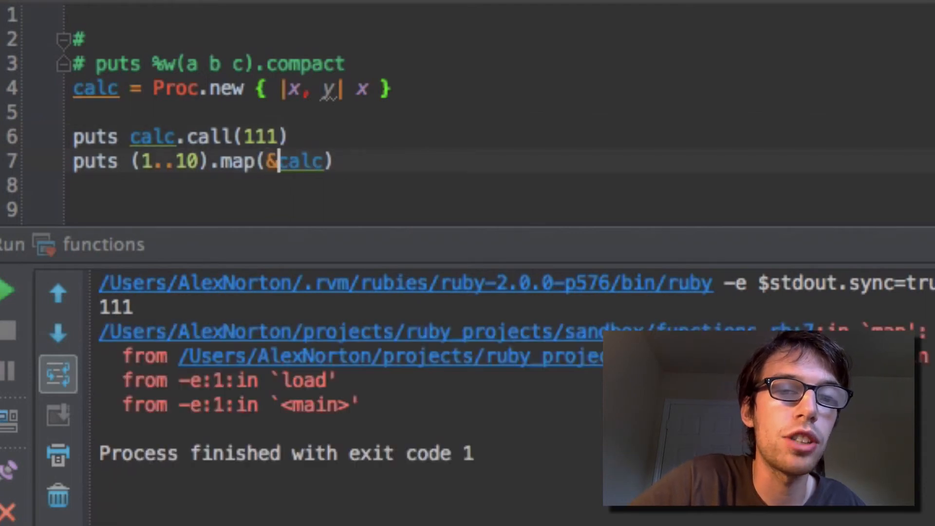
left_click(9, 290)
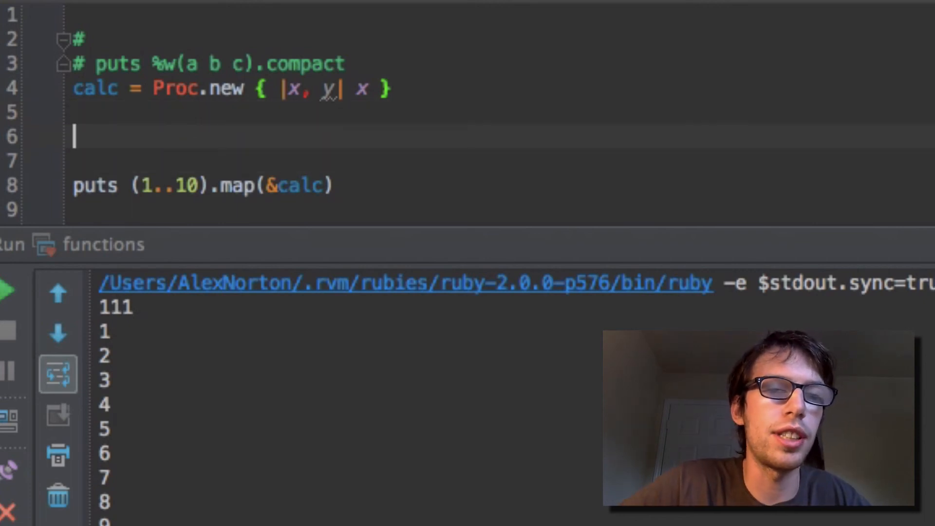
Step: Type a scratch do |x| block, then select it to delete it
type("do |x|")
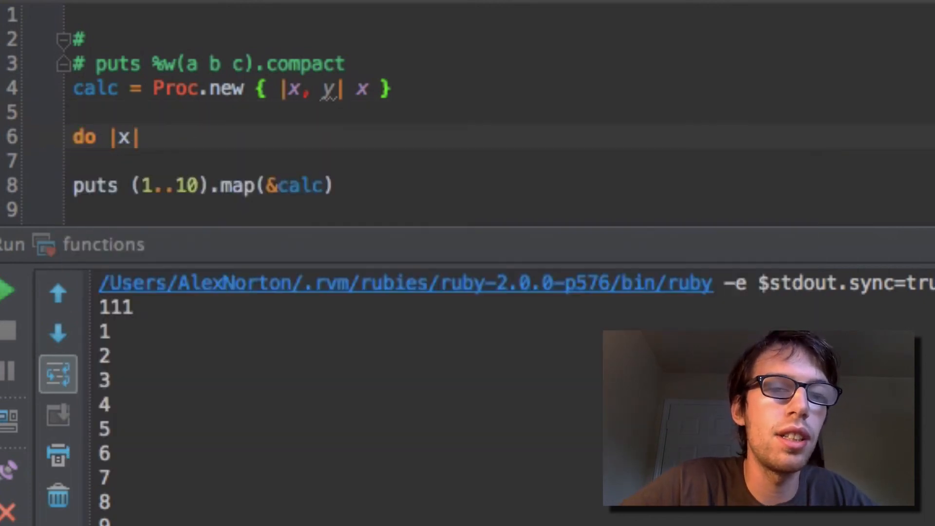
type("x")
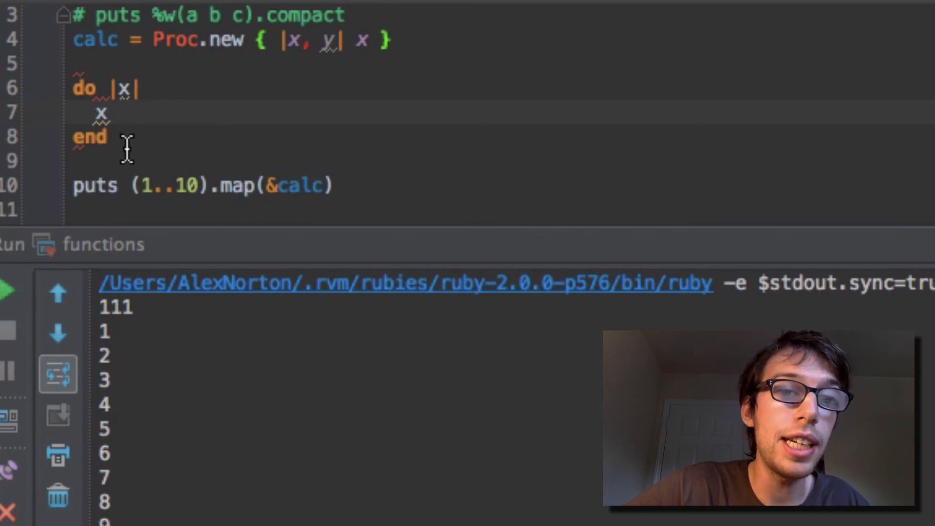
mouse_move(90, 65)
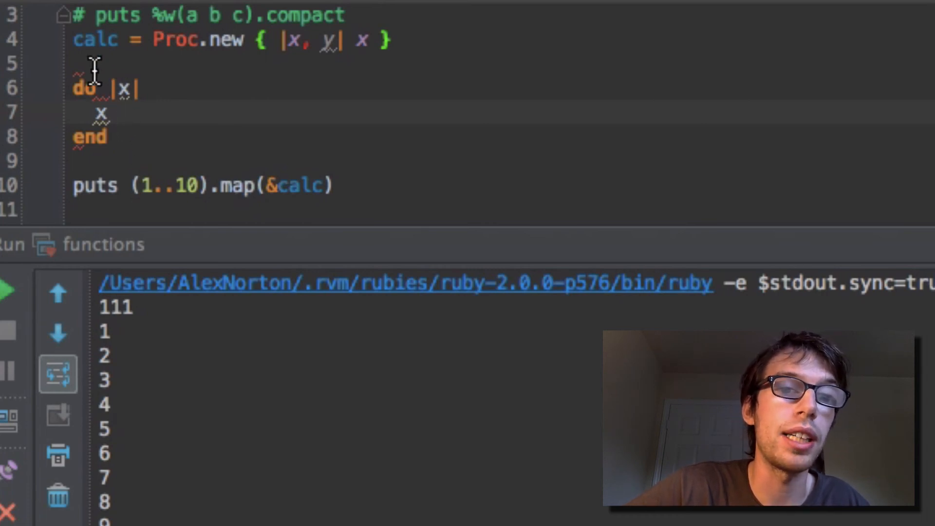
double_click(101, 113)
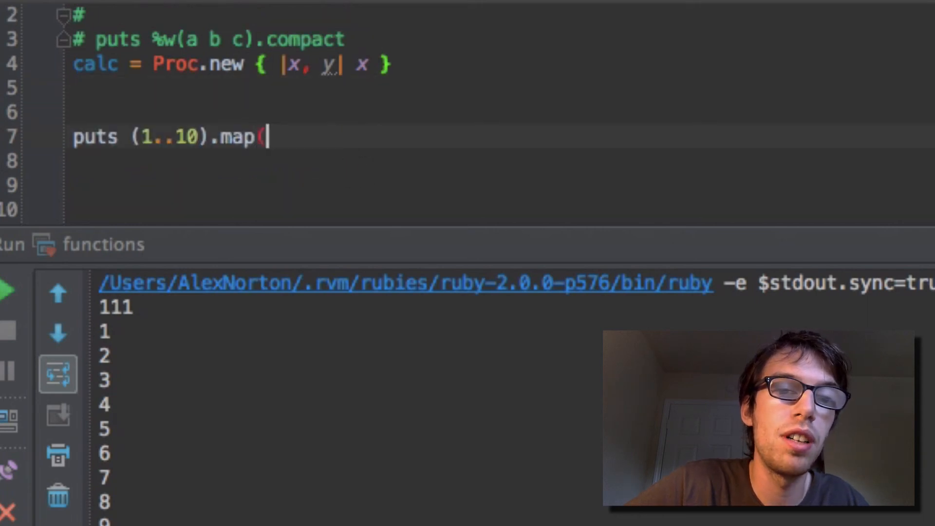
Step: Write (1..10).map do |x| puts x end, run it, and resize the output panel
type("do |x|")
left_click(501, 162)
type("puts")
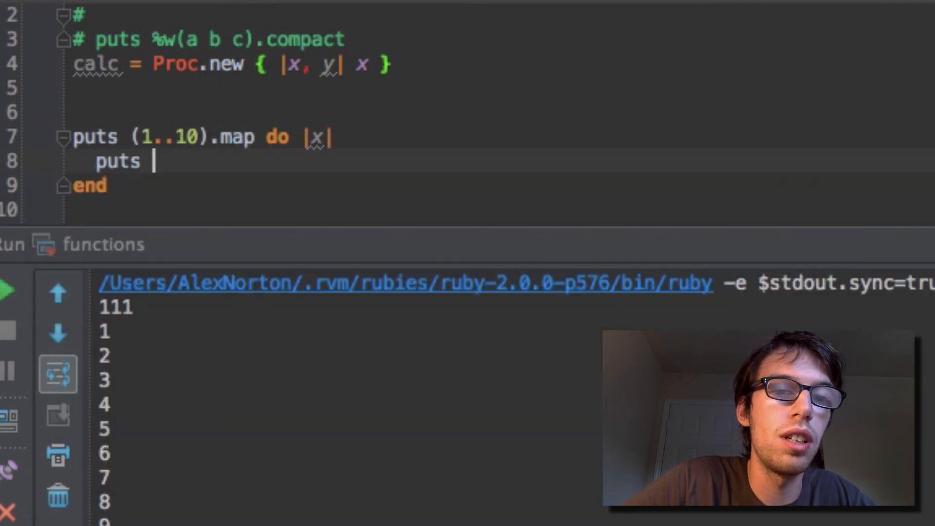
type("x")
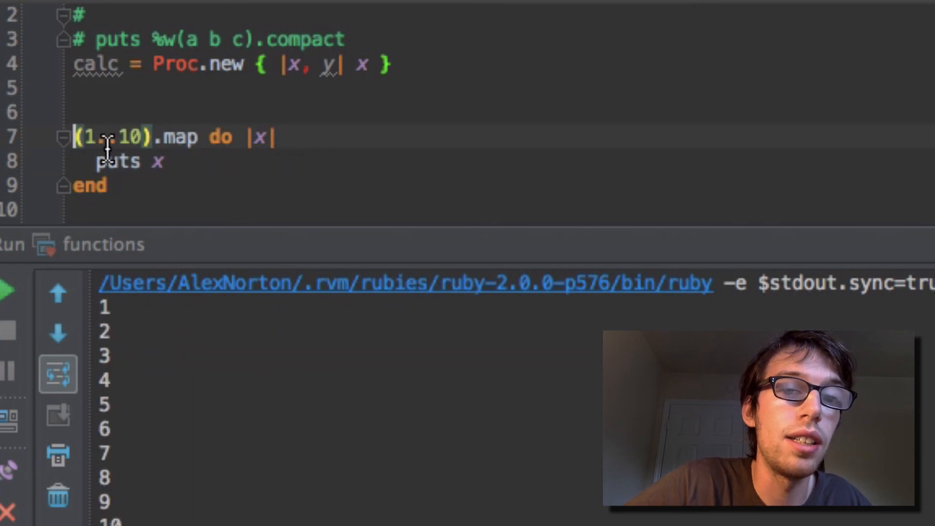
left_click_drag(154, 230, 154, 238)
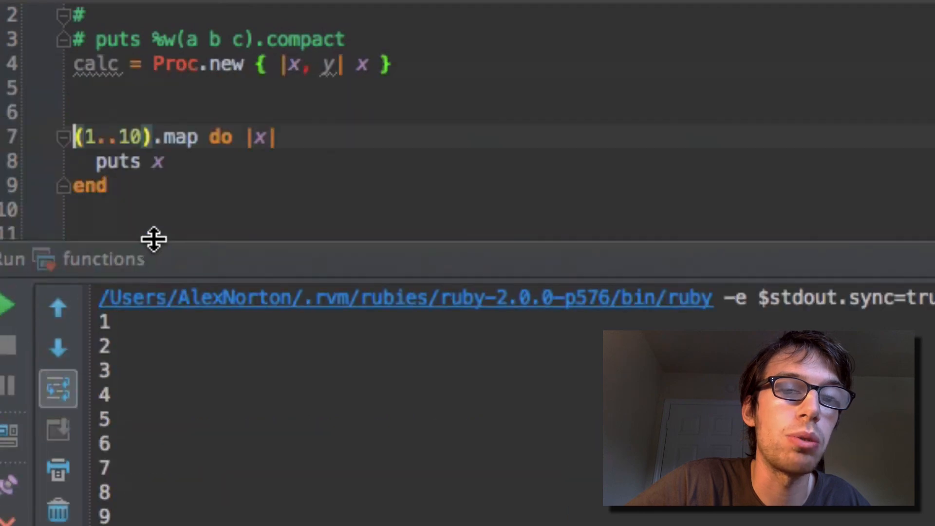
left_click_drag(154, 239, 151, 216)
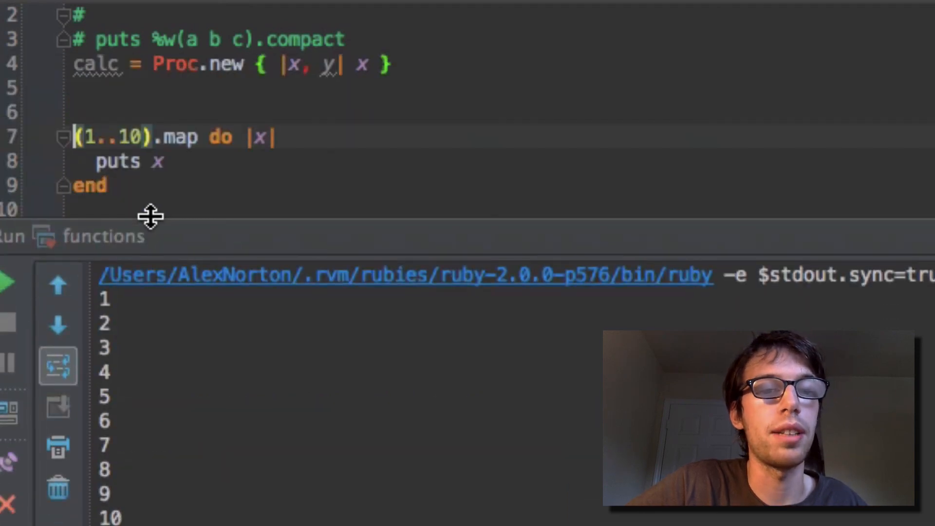